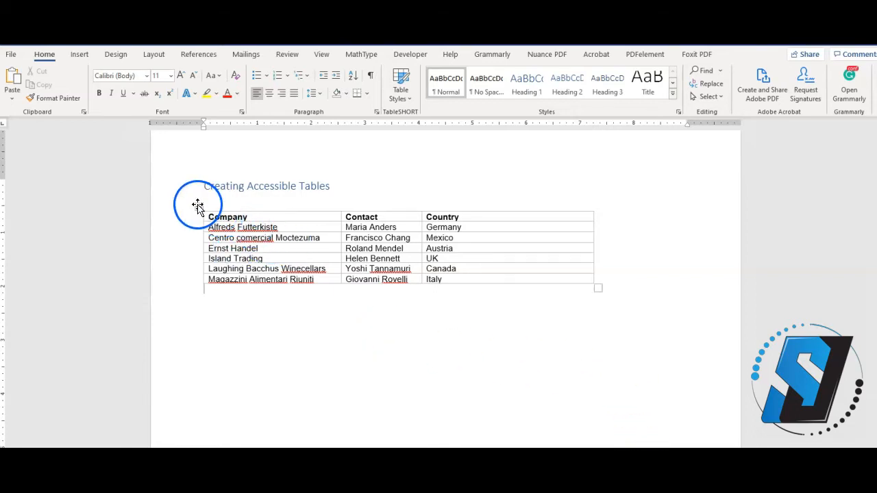
- Select the whole customer table via its move handle for restyling
left_click(199, 206)
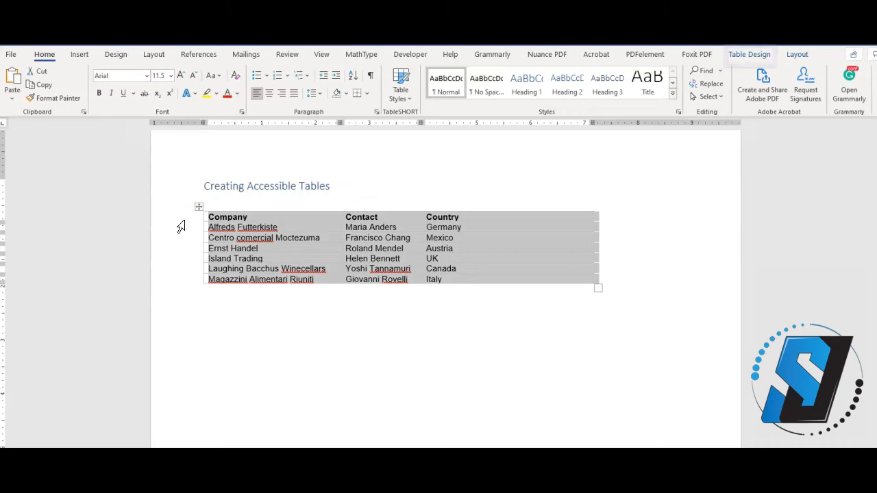
left_click(748, 55)
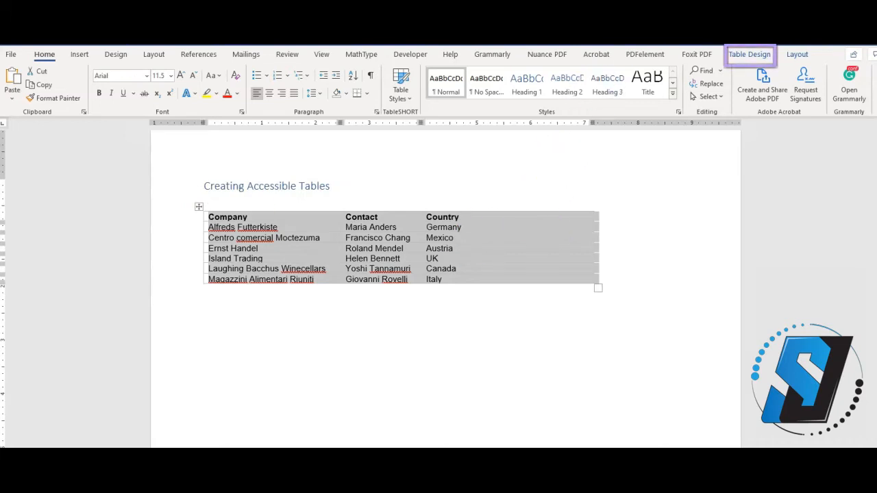
- Apply an orange banded table style with Header Row and First Column emphasis
left_click(750, 54)
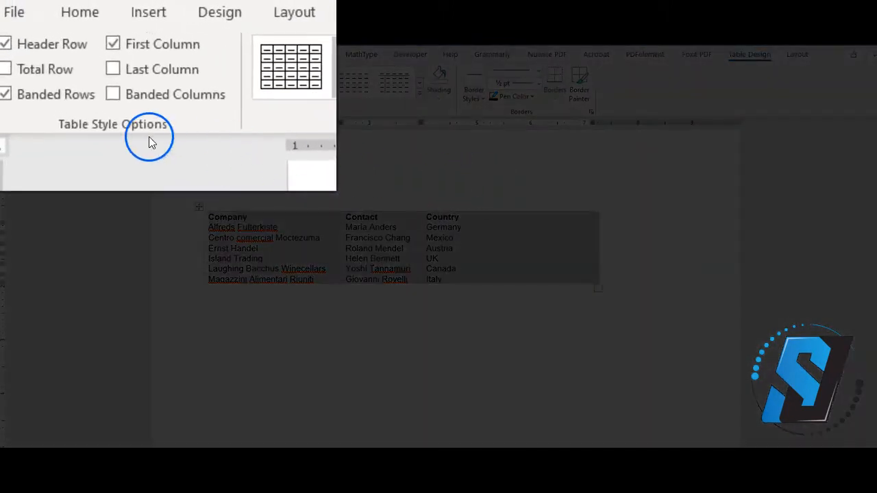
mouse_move(52, 44)
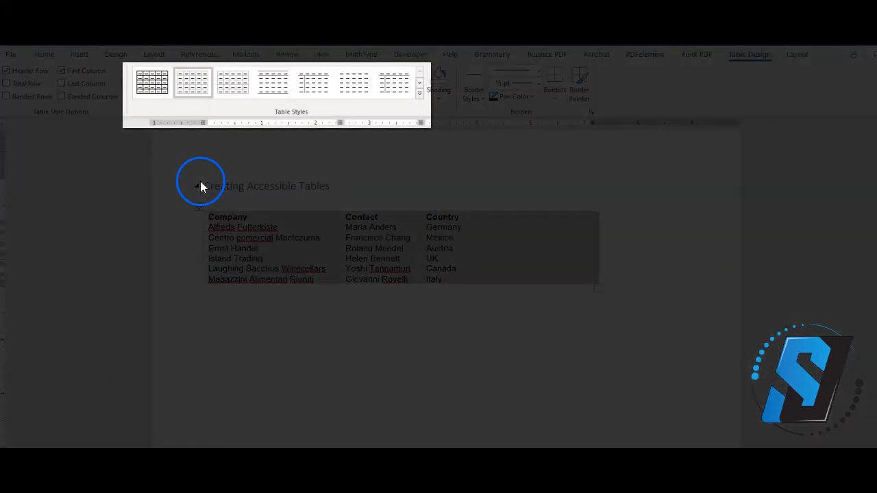
left_click(191, 83)
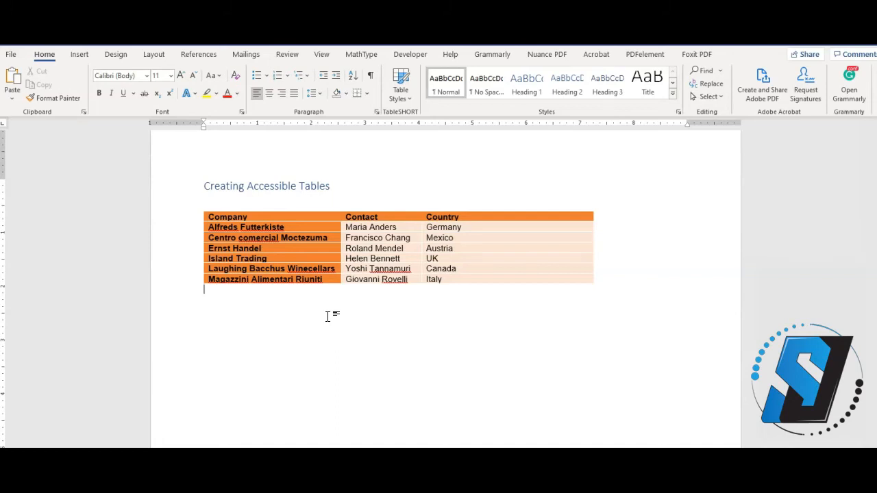
- Reach the header row's Table Properties row settings from its context menu
right_click(359, 231)
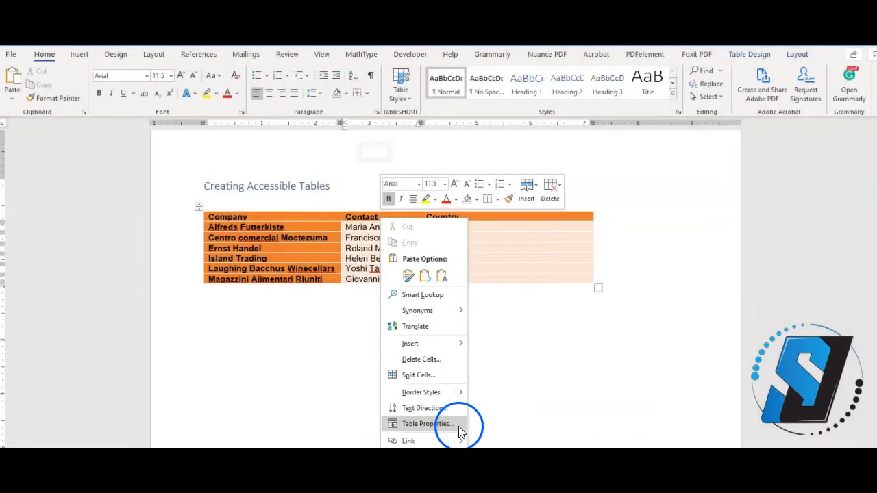
left_click(428, 423)
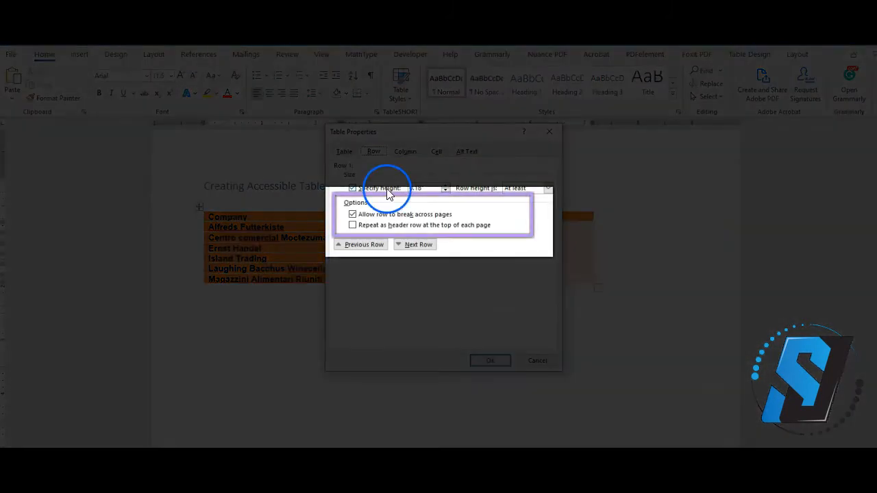
- Enable 'Repeat as header row at the top of each page' and confirm with OK
left_click(352, 225)
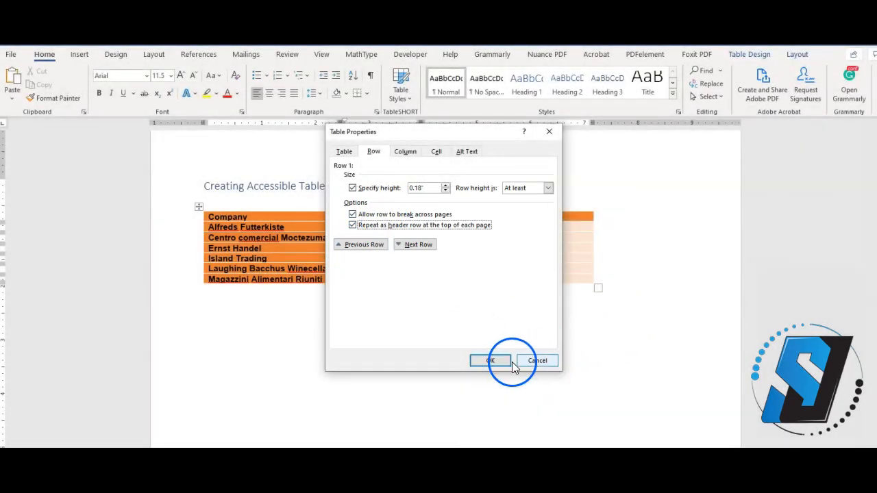
left_click(489, 361)
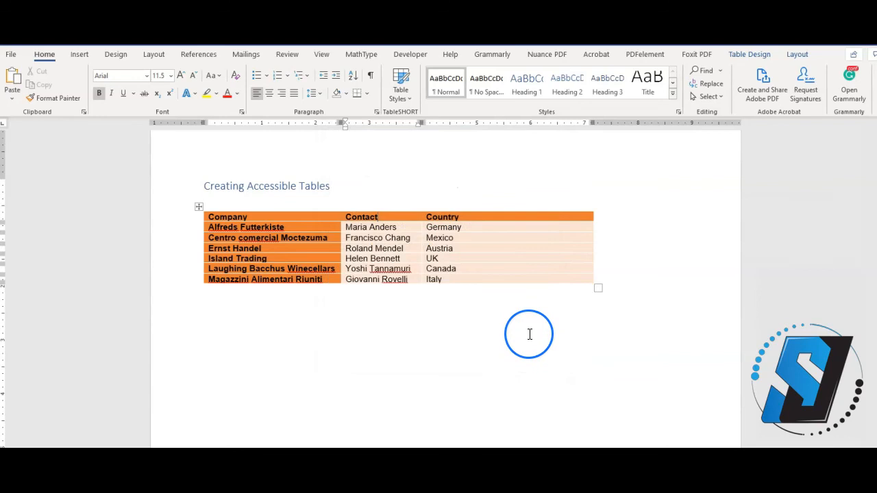